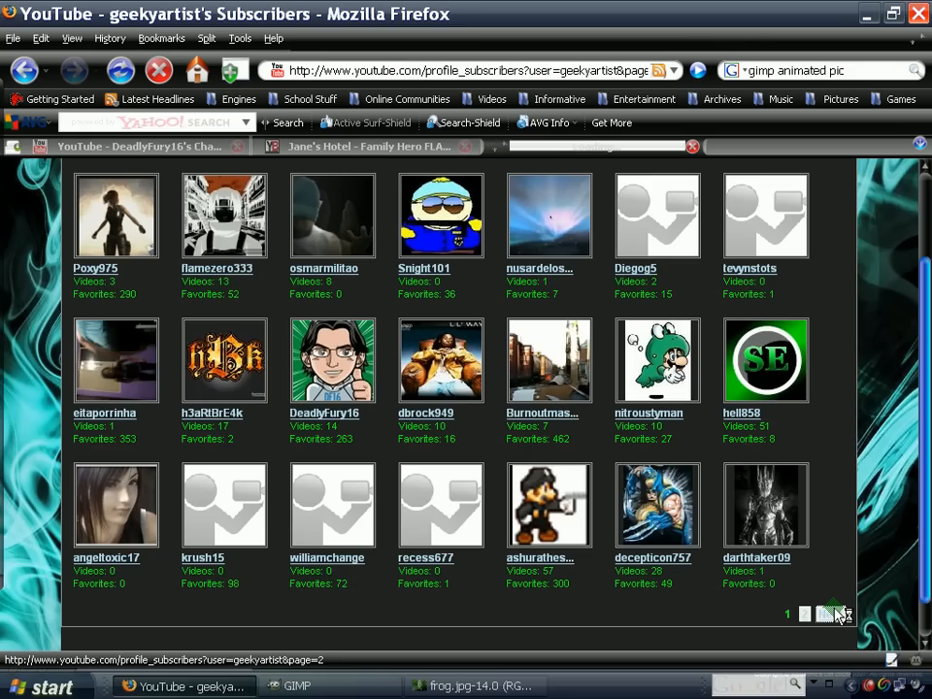
# Page to the second screen of the channel's subscribers grid, then return focus to GIMP
pyautogui.click(832, 614)
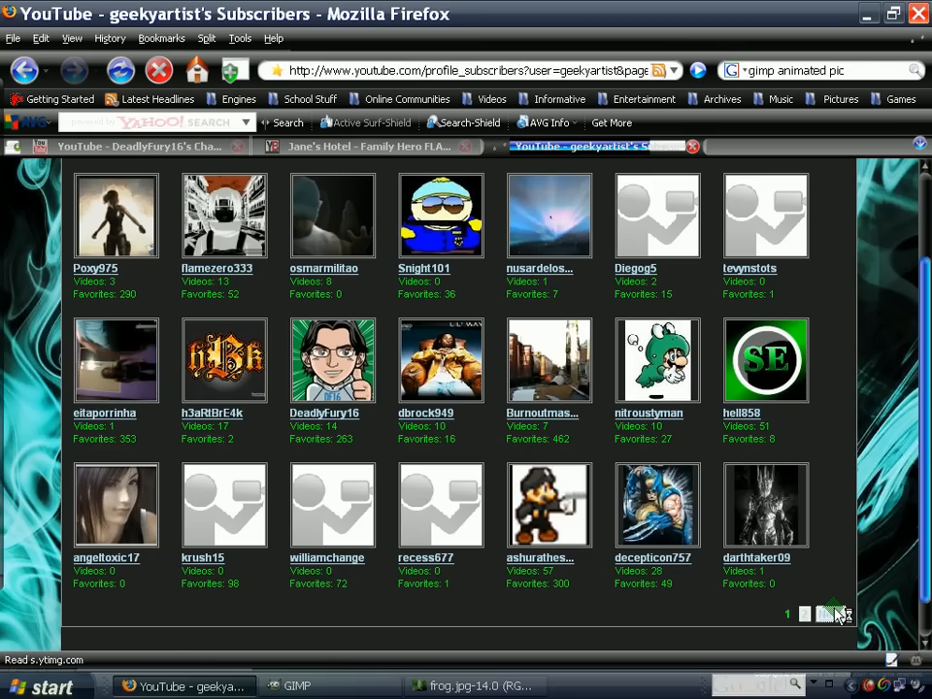
pyautogui.click(839, 613)
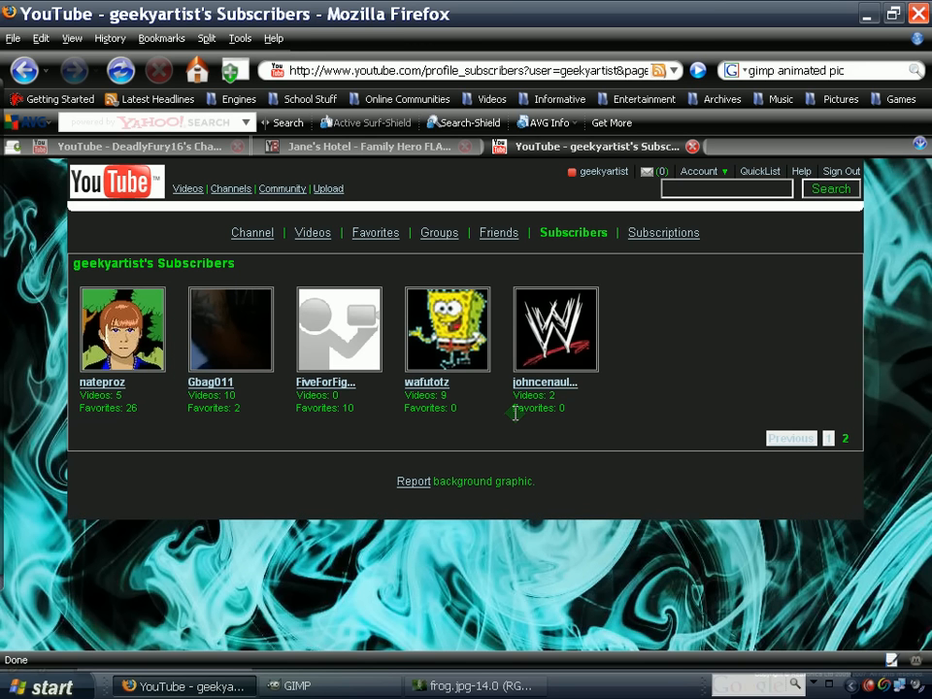
pyautogui.moveTo(190, 145)
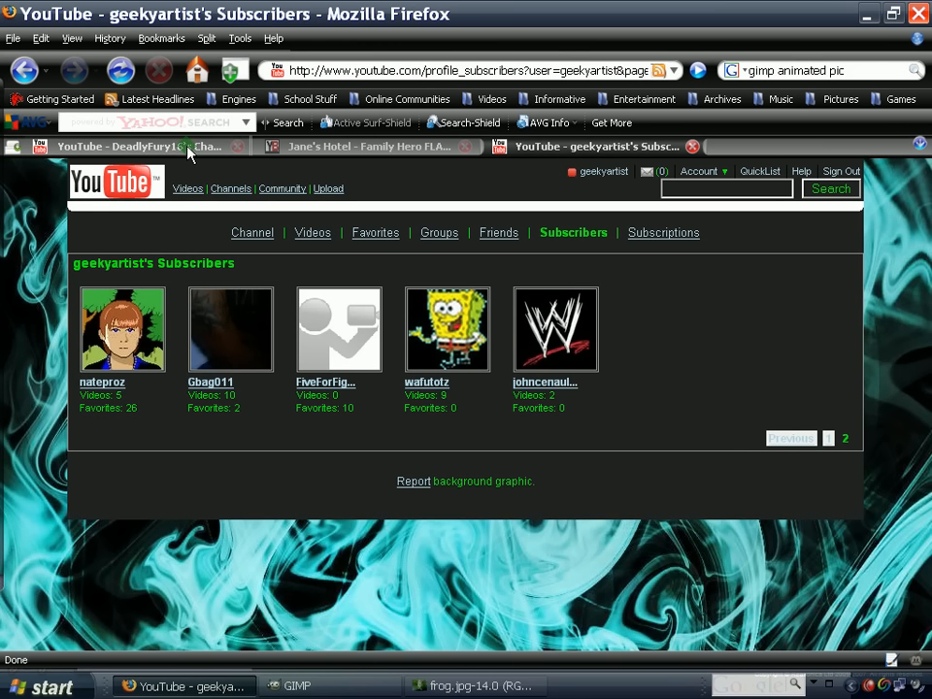
pyautogui.click(126, 146)
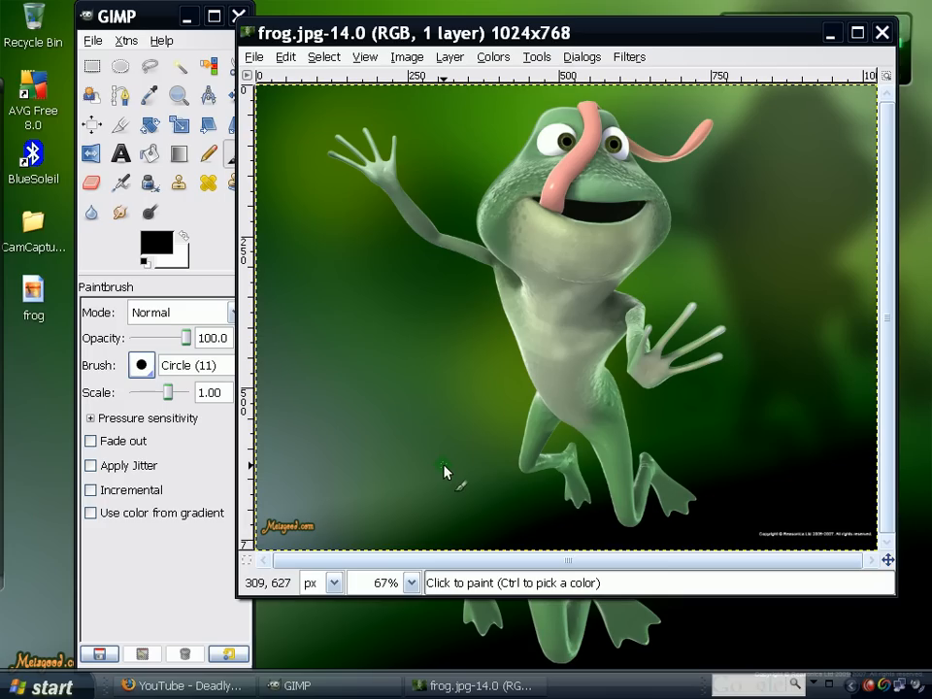
pyautogui.moveTo(451, 109)
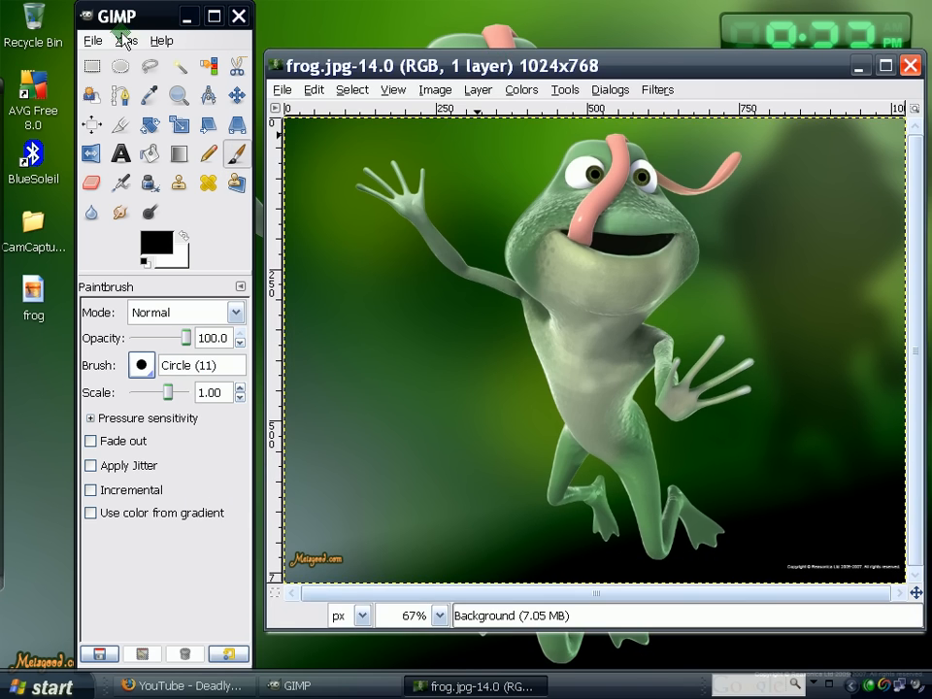
# Move the GIMP toolbox window so it sits beside the frog.jpg image window
pyautogui.moveTo(116, 16); pyautogui.dragTo(250, 88)
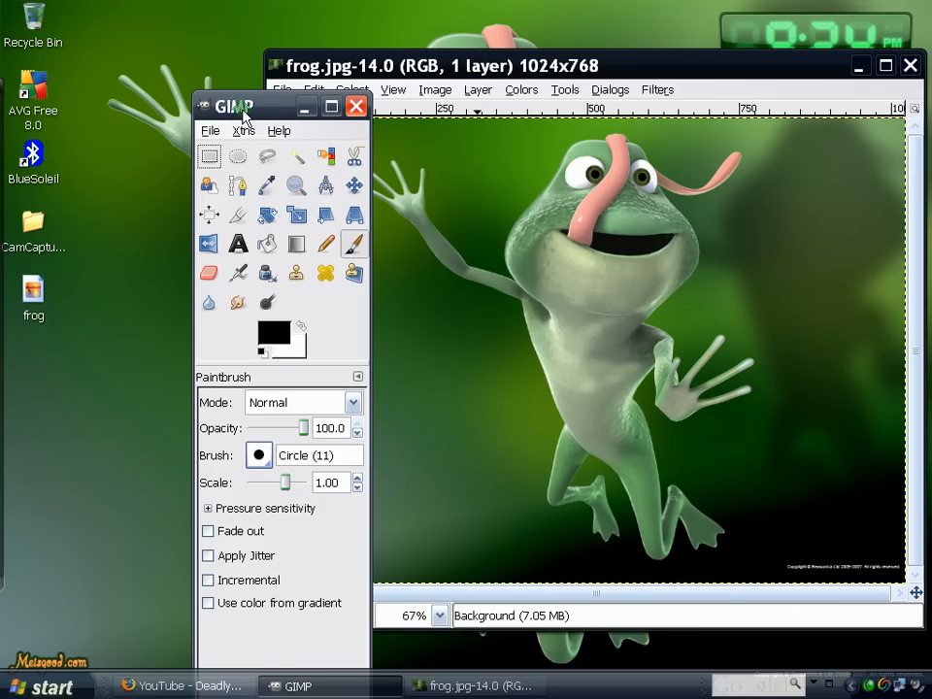
pyautogui.moveTo(233, 107); pyautogui.dragTo(253, 177)
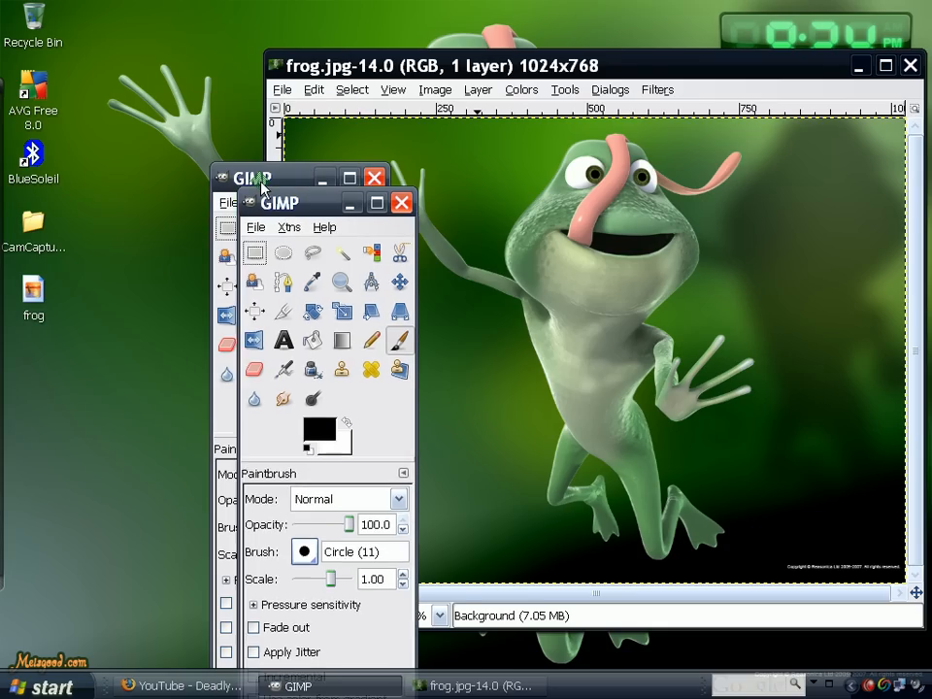
pyautogui.moveTo(281, 202); pyautogui.dragTo(331, 284)
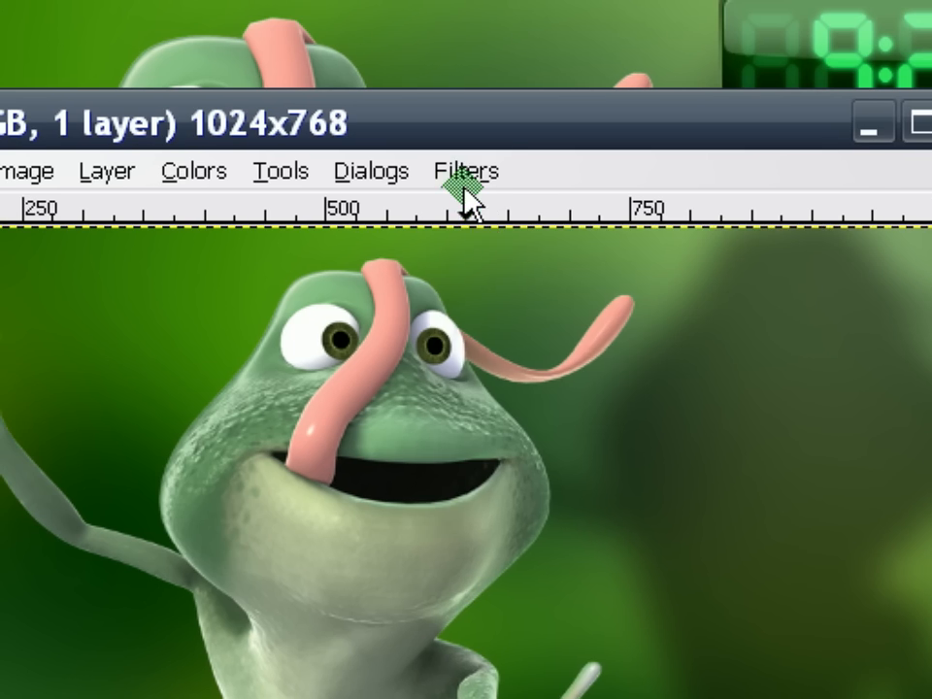
# Bring up the Waves animation filter for frog.jpg with amplitude 10, wavelength 10, 6 frames
pyautogui.click(466, 171)
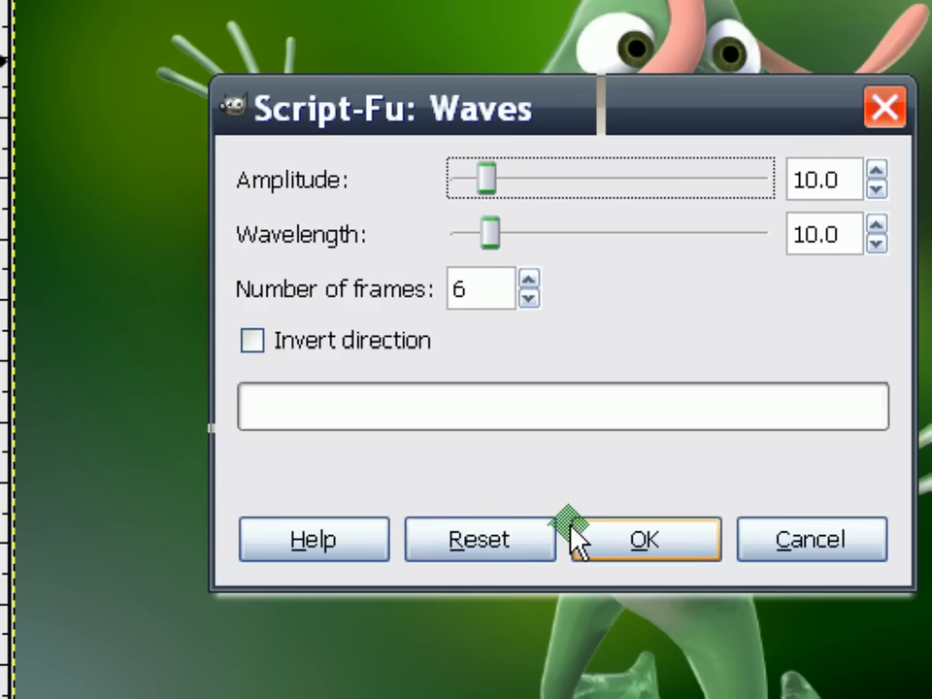
# Run the Waves script, producing a new Untitled six-layer rippling frog image
pyautogui.click(645, 540)
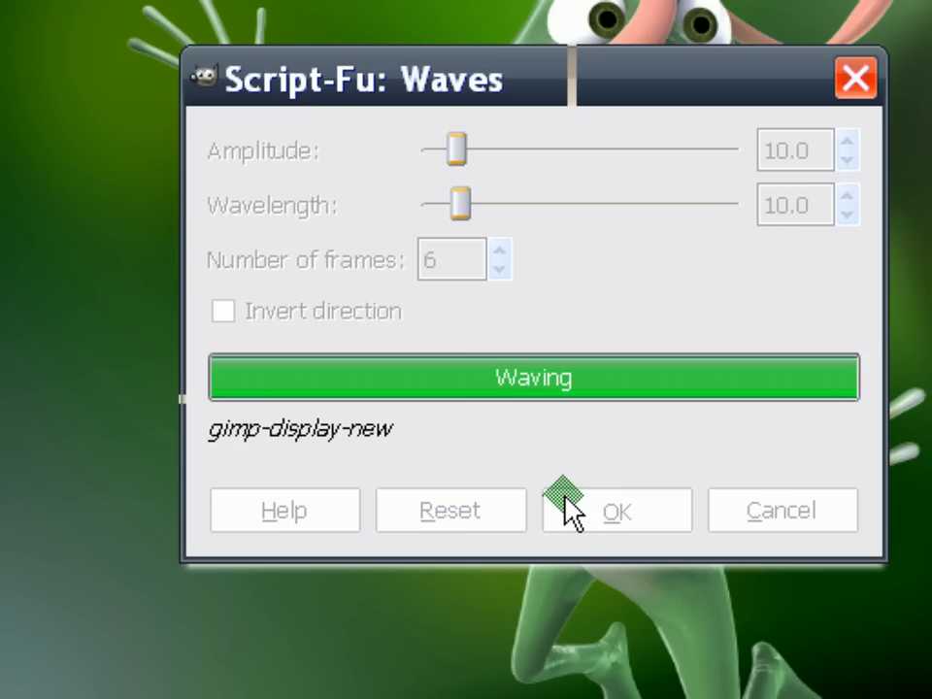
pyautogui.click(616, 509)
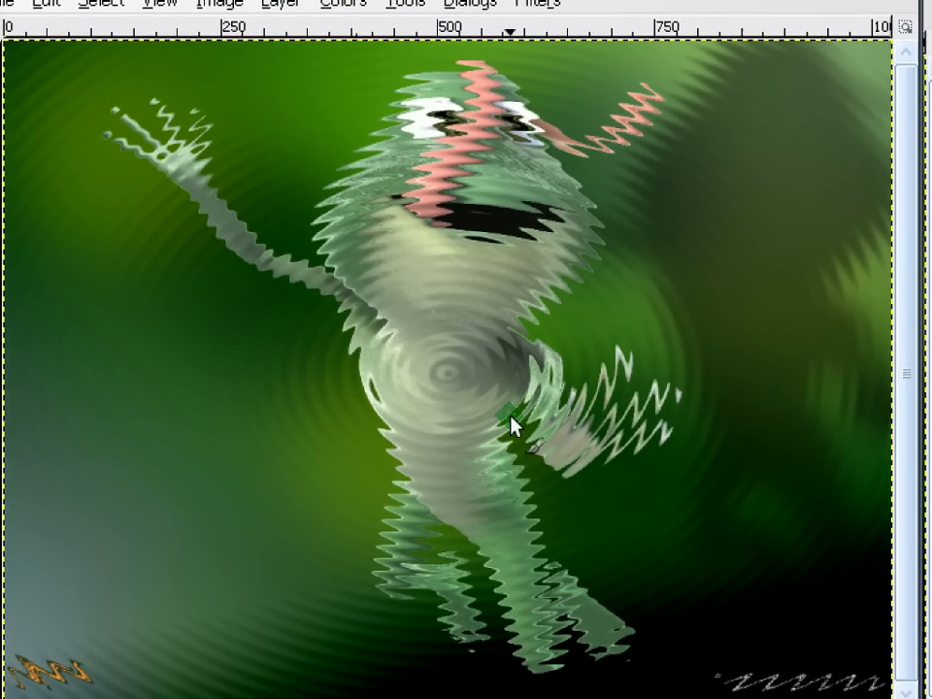
pyautogui.moveTo(404, 272)
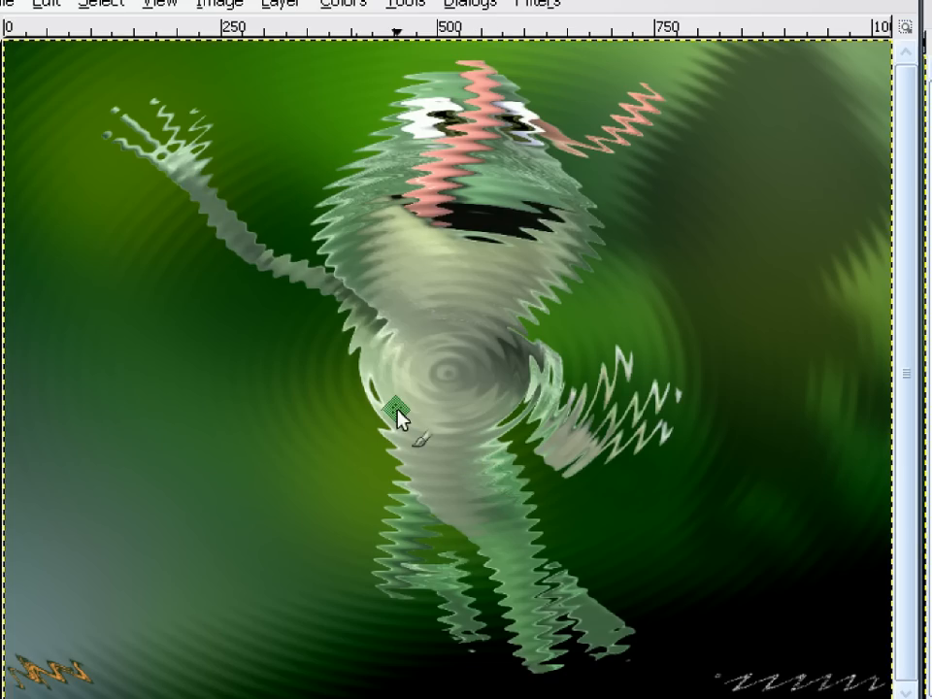
pyautogui.moveTo(515, 489)
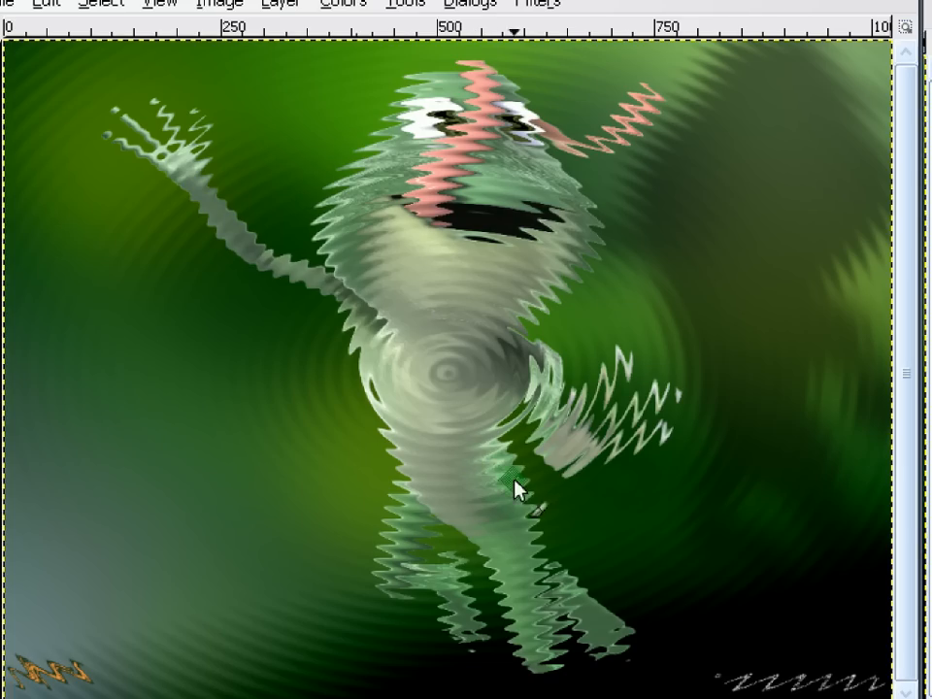
pyautogui.moveTo(529, 473)
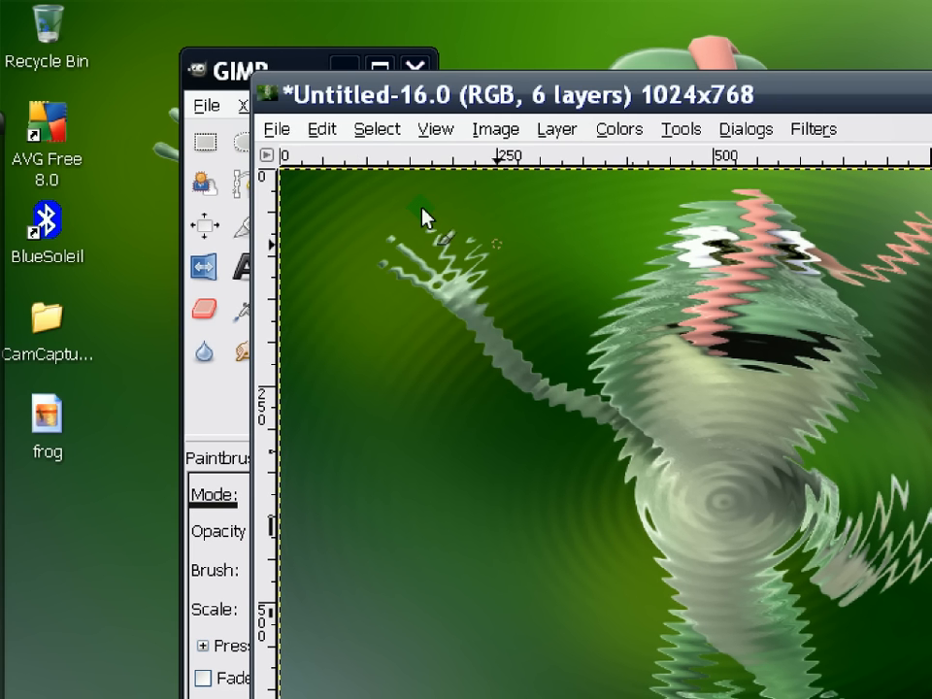
# Start a Save As of the six-layer image, naming it waves.gif on the Desktop
pyautogui.click(275, 128)
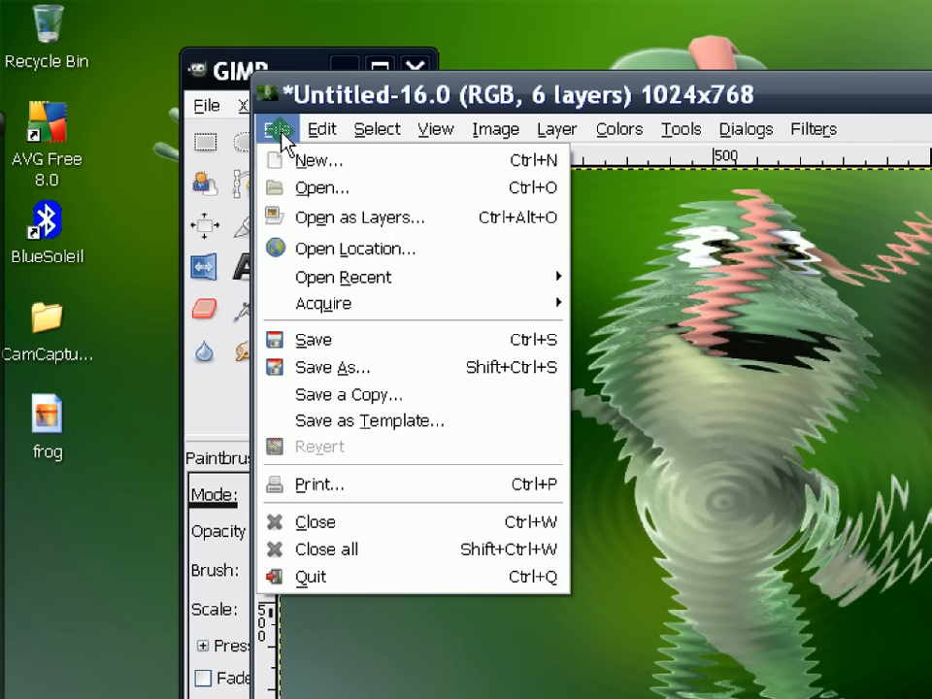
pyautogui.click(332, 367)
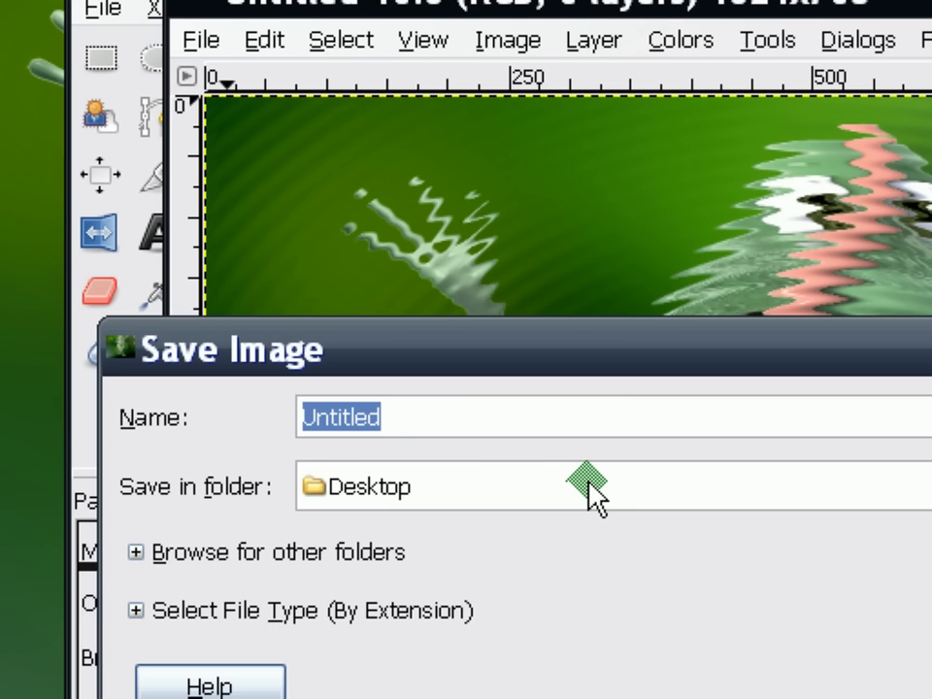
pyautogui.write('waves')
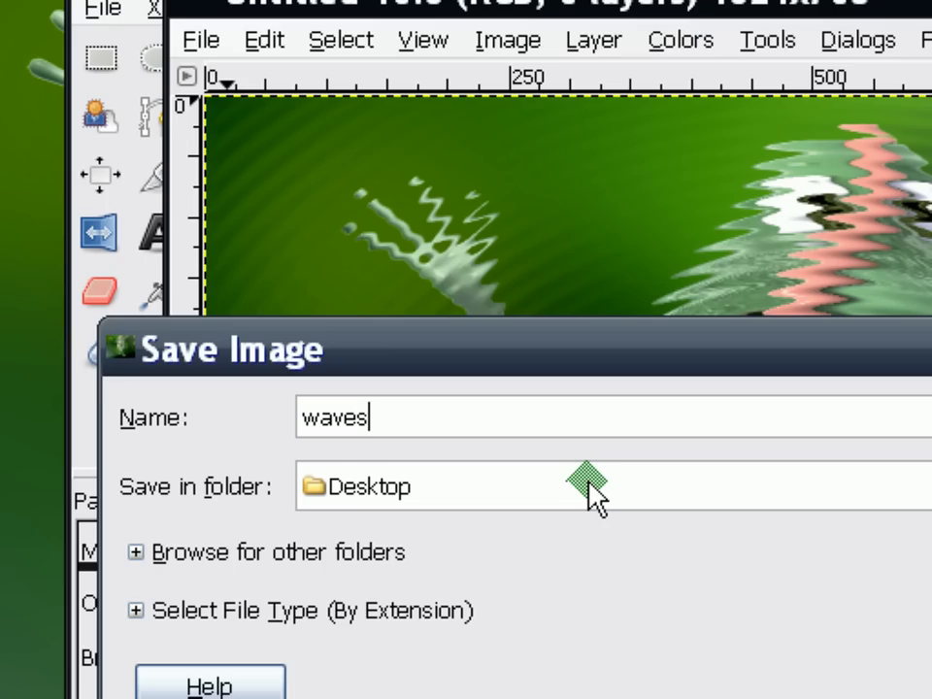
pyautogui.write('.gif')
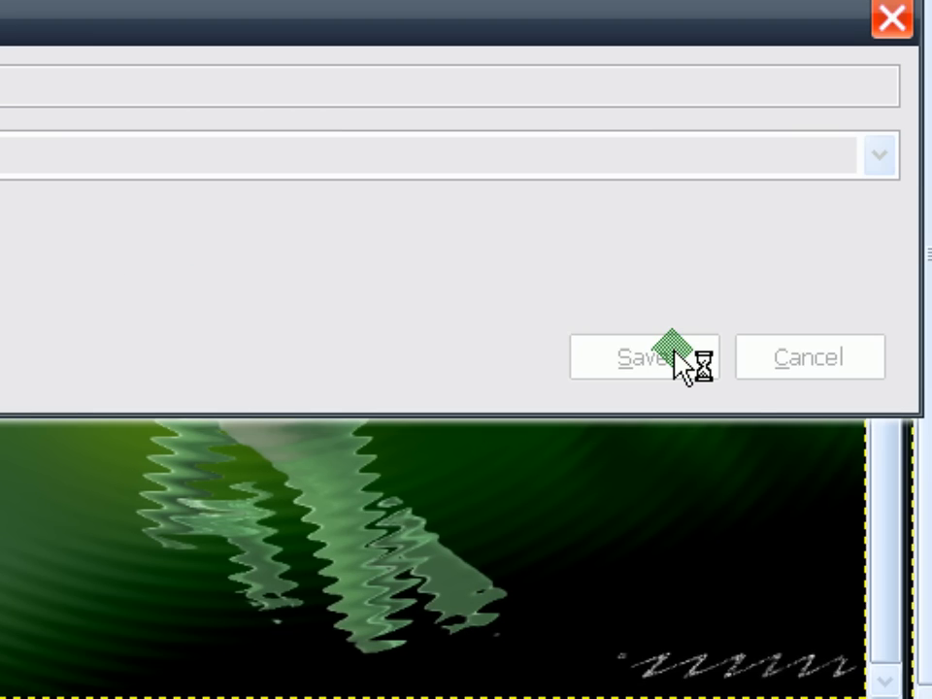
# Export as GIF with layers saved as animation frames and default indexed colour conversion
pyautogui.click(629, 357)
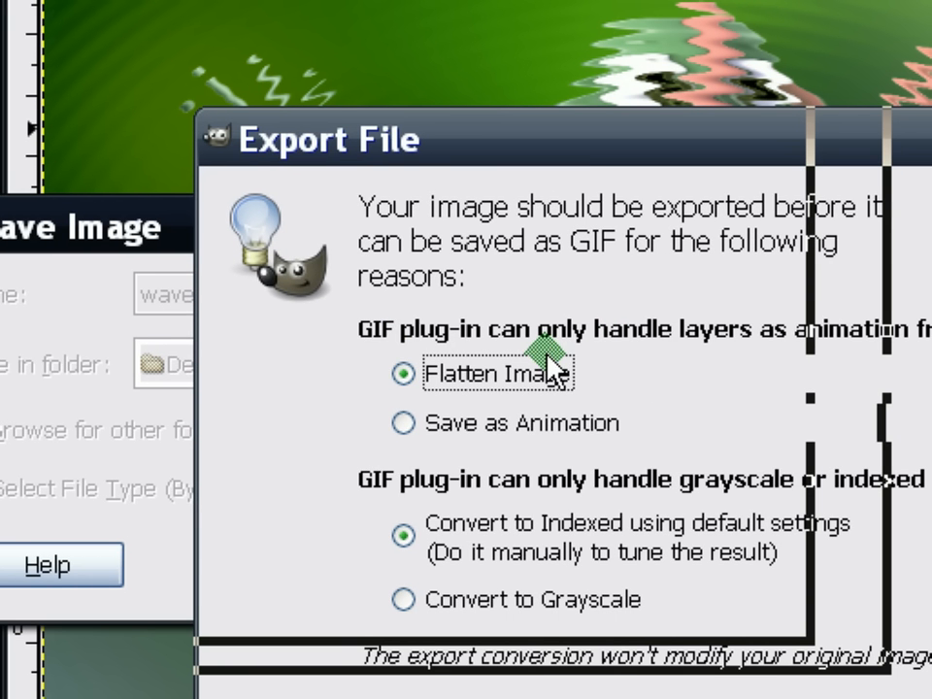
pyautogui.click(401, 424)
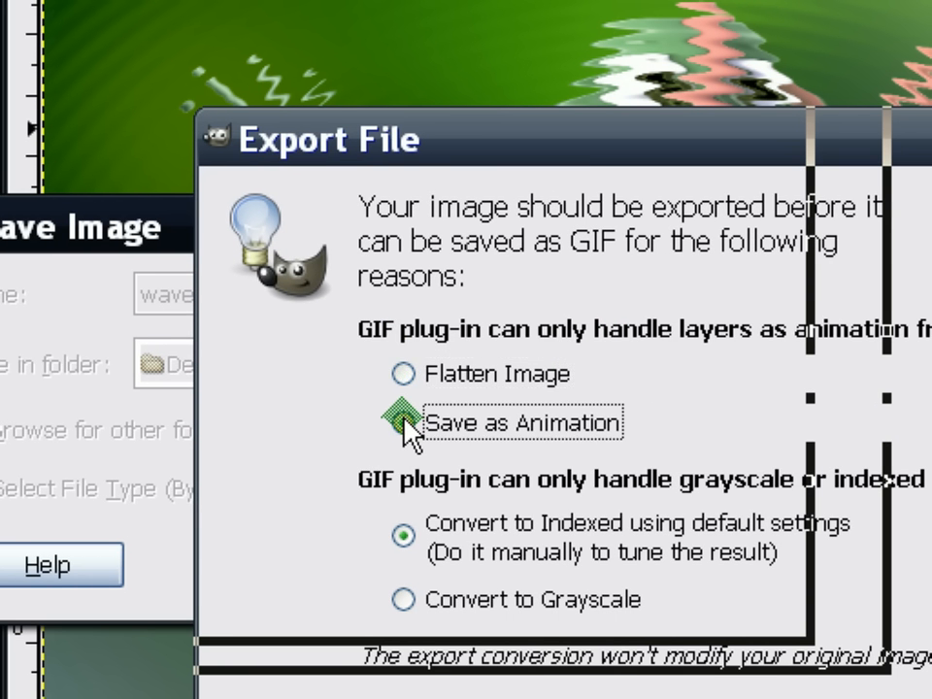
pyautogui.click(404, 423)
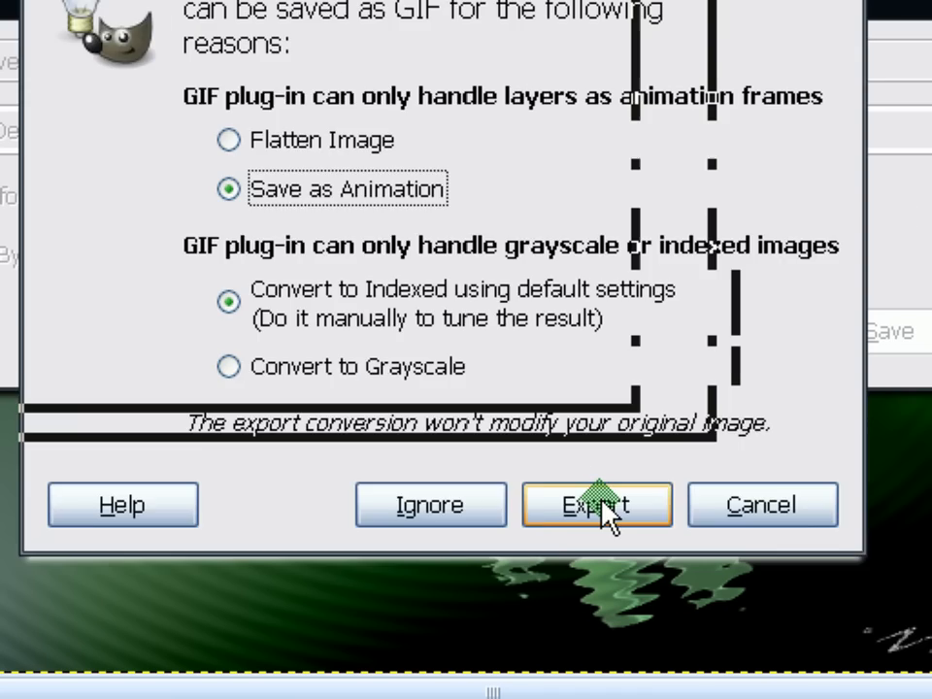
pyautogui.click(597, 505)
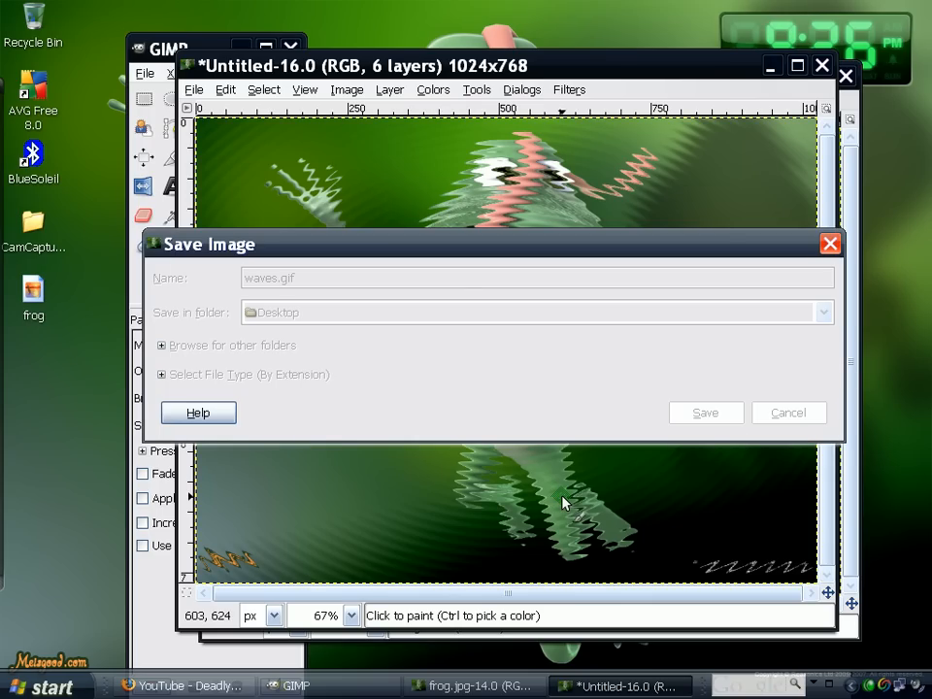
# Save waves.gif looping forever with 100 ms frame delay to the Desktop
pyautogui.click(706, 412)
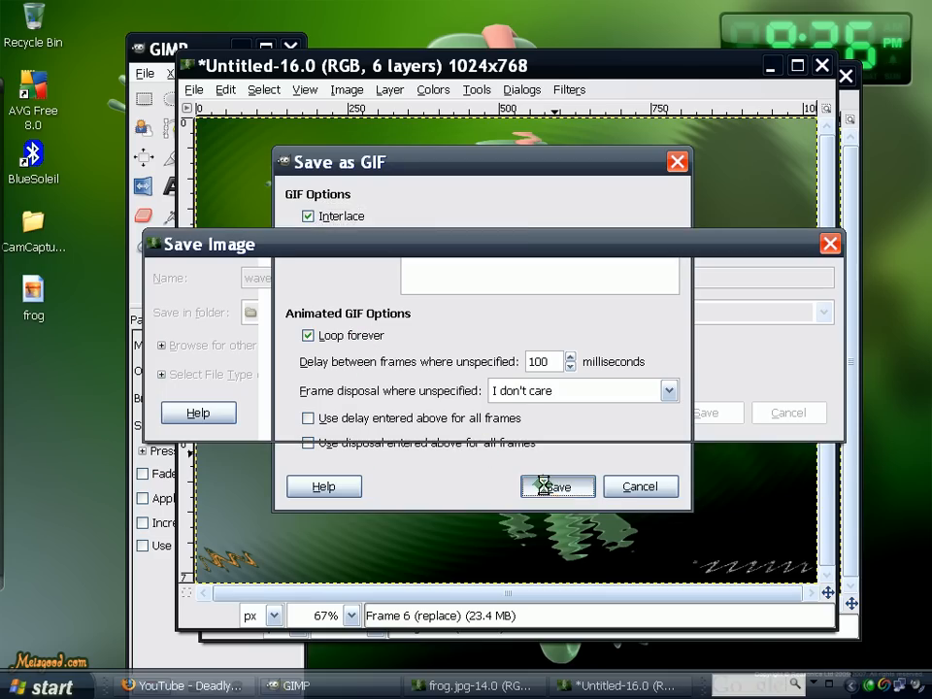
pyautogui.click(556, 486)
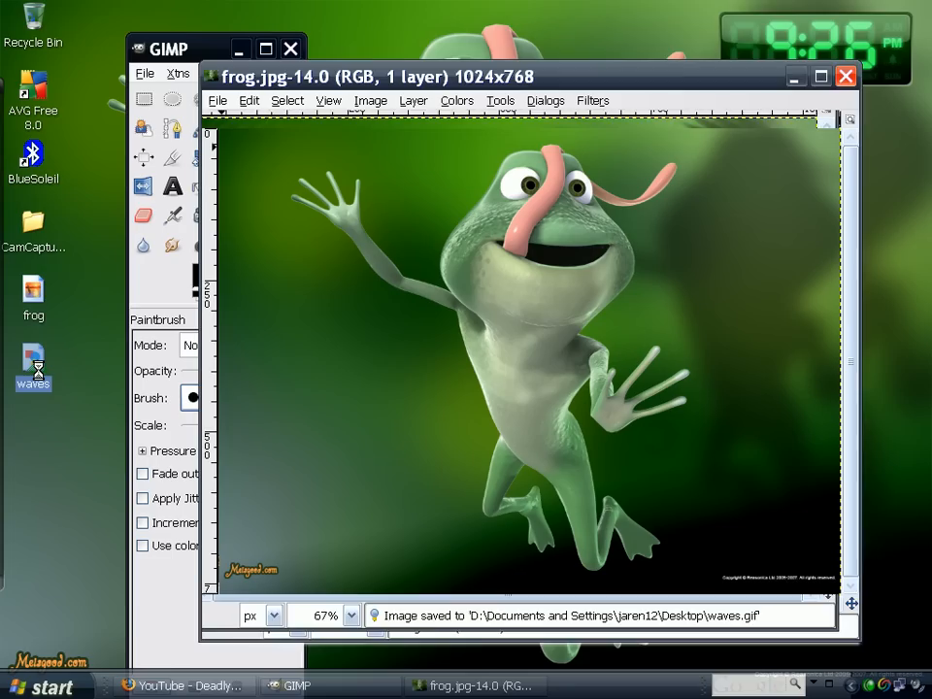
pyautogui.doubleClick(33, 367)
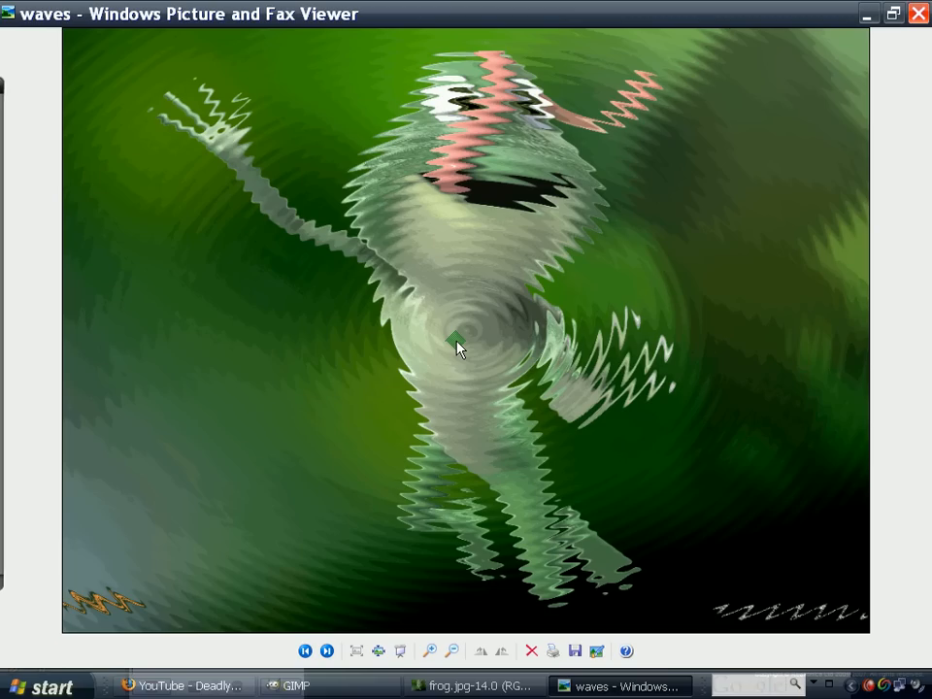
pyautogui.moveTo(377, 184)
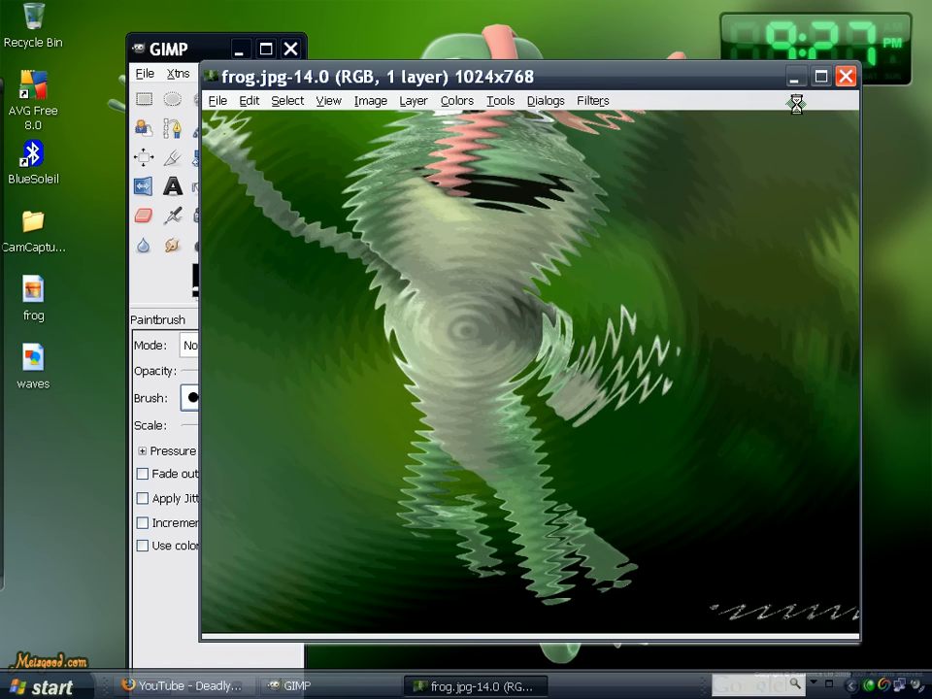
# Minimize the frog image window to clear the desktop
pyautogui.click(845, 76)
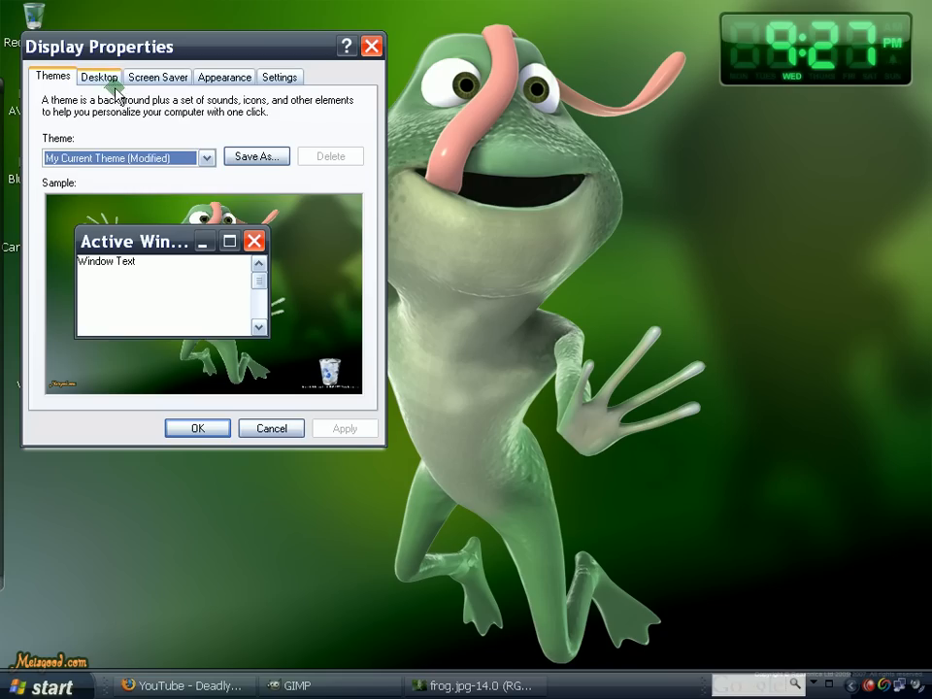
# Browse from the Desktop tab and add the waves file as a background choice
pyautogui.click(99, 78)
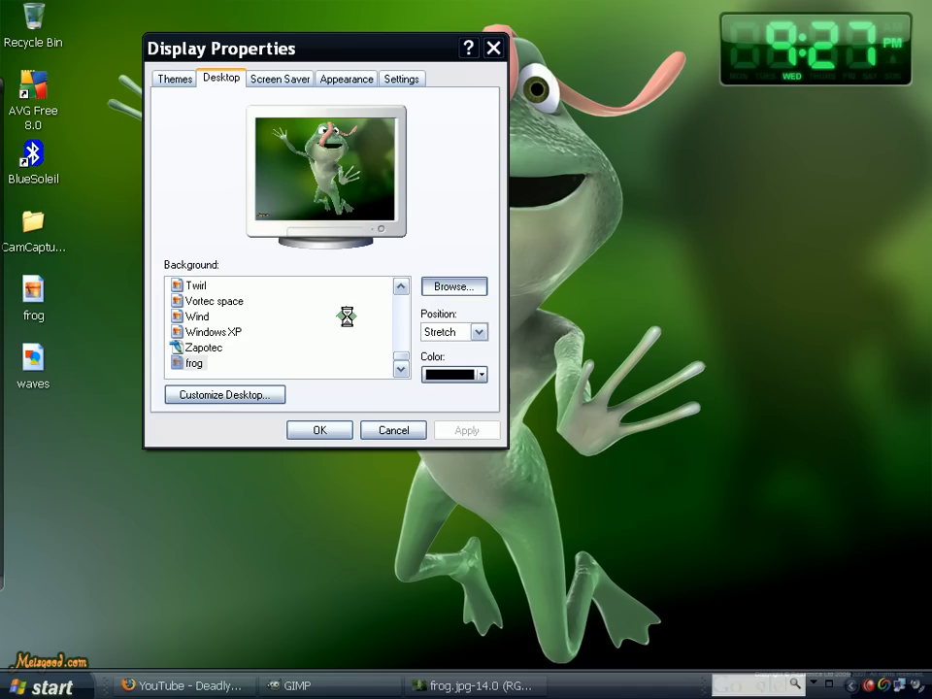
pyautogui.click(451, 286)
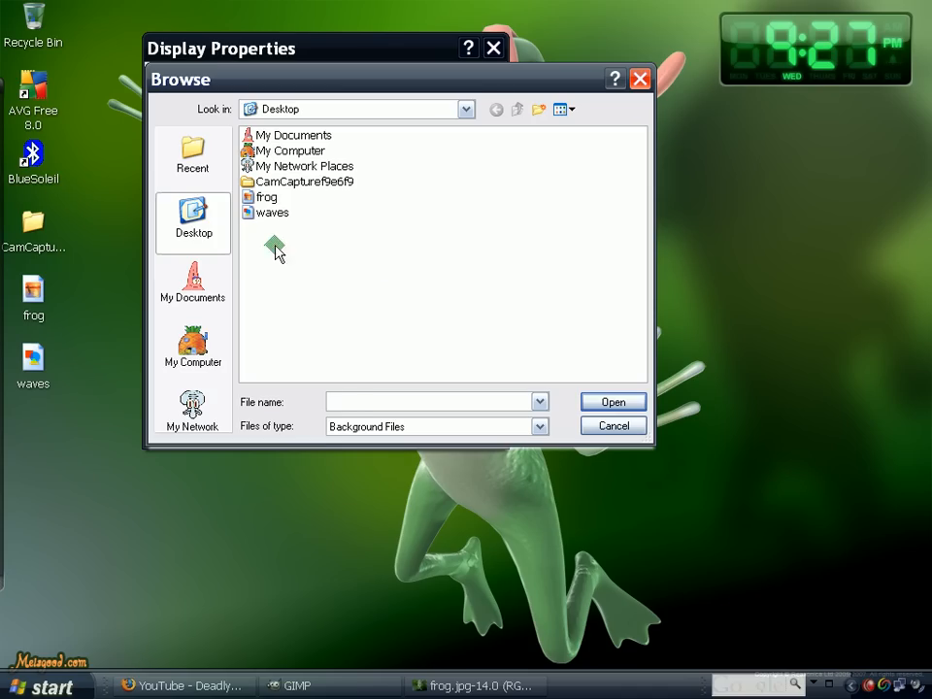
pyautogui.click(272, 211)
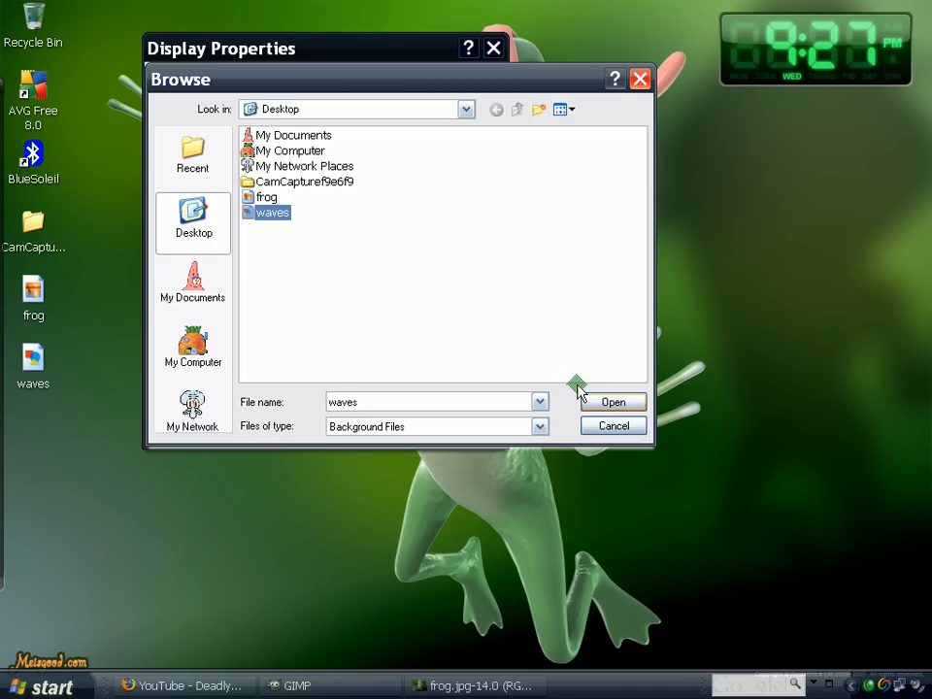
pyautogui.click(613, 403)
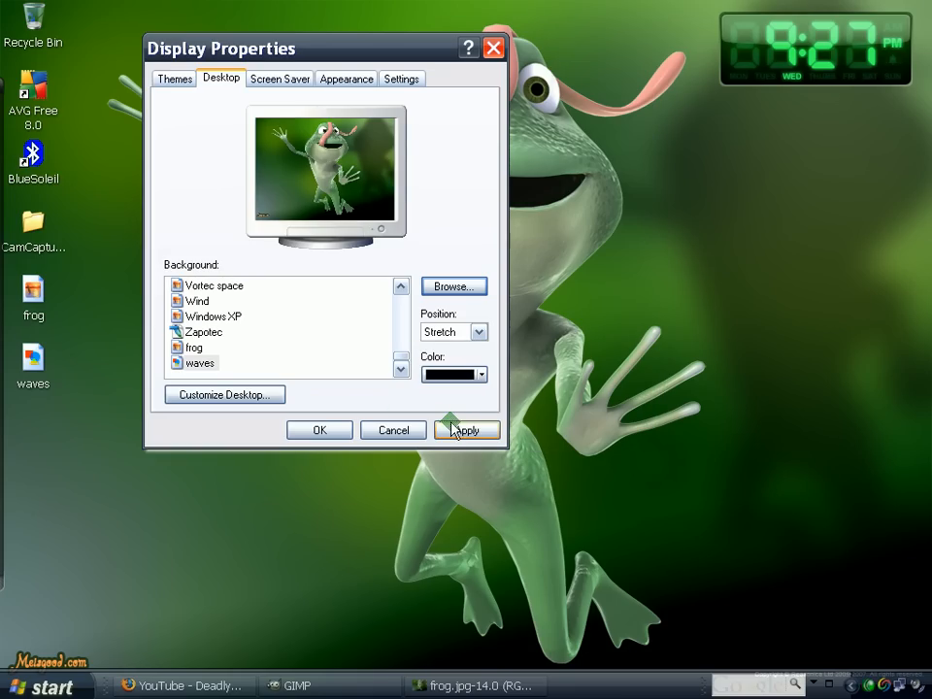
# Apply waves as the desktop wallpaper and confirm, closing Display Properties
pyautogui.click(466, 429)
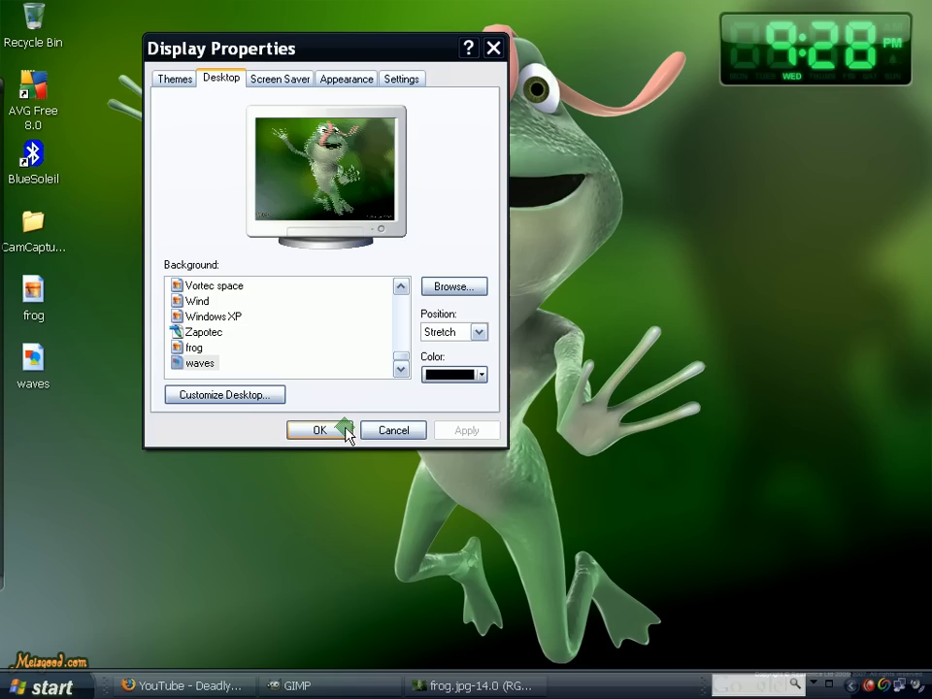
pyautogui.click(315, 431)
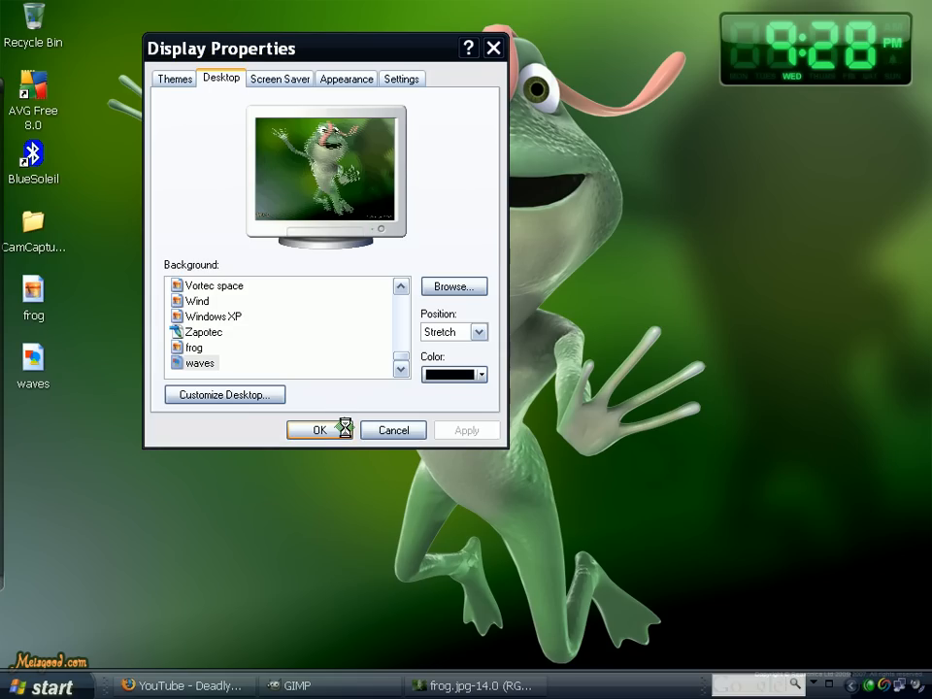
pyautogui.click(313, 431)
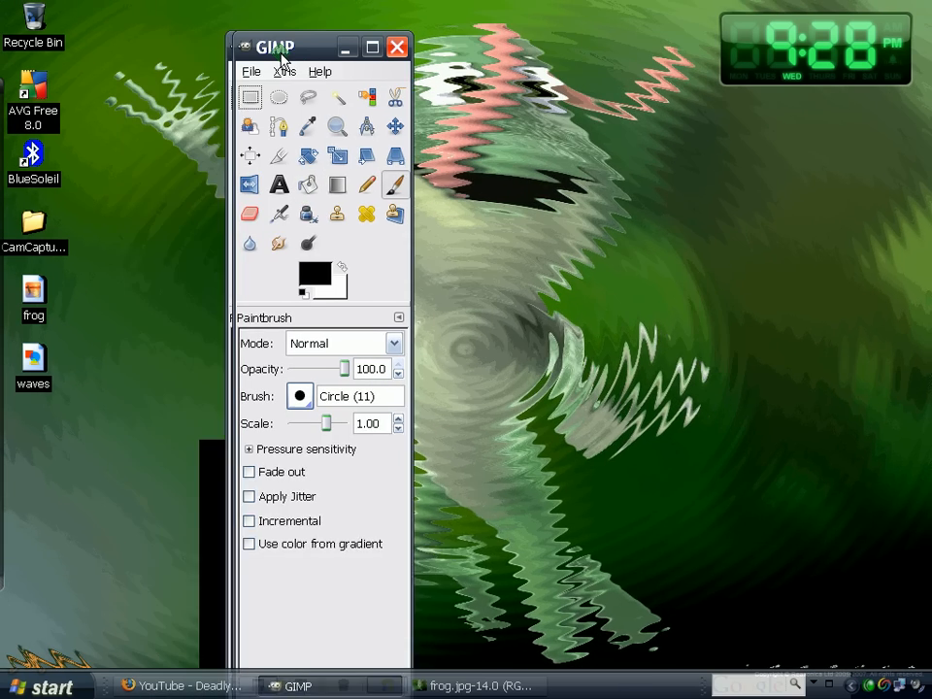
# Move the GIMP toolbox further right over the wavy desktop background
pyautogui.moveTo(275, 46); pyautogui.dragTo(340, 20)
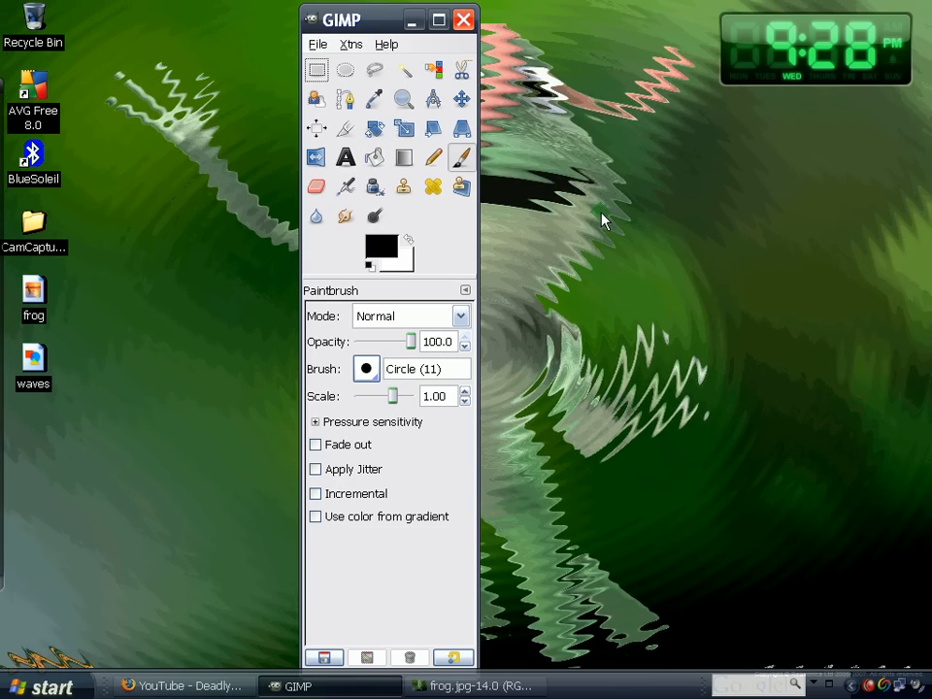